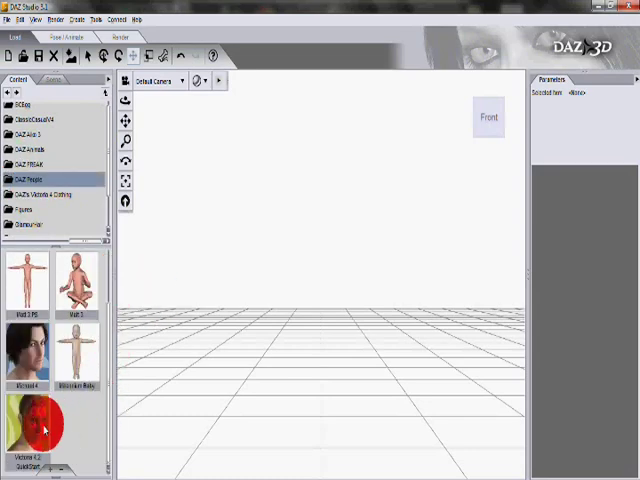
- Load the Victoria 4.2 QuickStart figure into the empty scene from the Content pane
{"action": "double_click", "coordinate": [28, 425]}
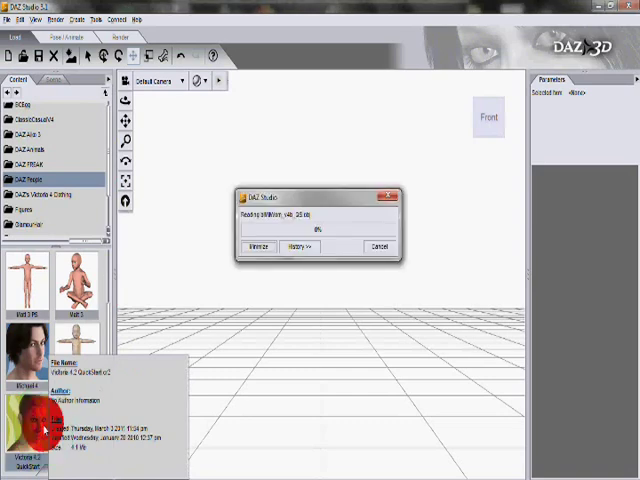
{"action": "double_click", "coordinate": [30, 425]}
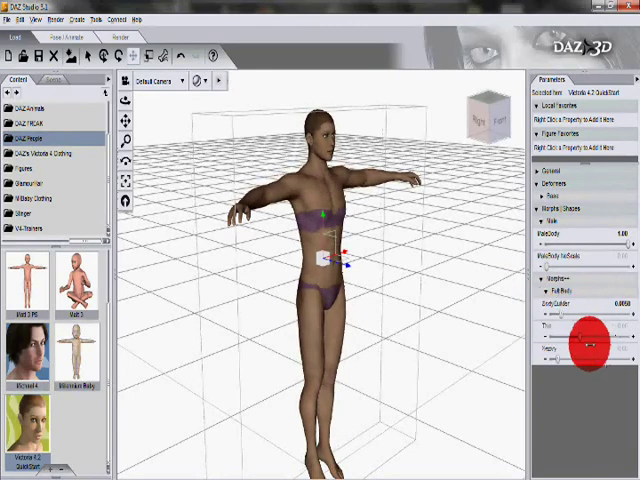
- Dial the Thin/Heavy and male body morphs back toward the original female shape
{"action": "left_click_drag", "start_coordinate": [588, 345], "coordinate": [600, 350]}
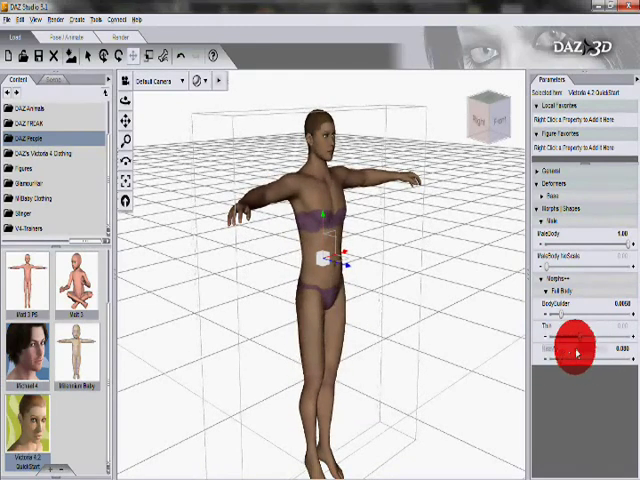
{"action": "left_click_drag", "start_coordinate": [578, 350], "coordinate": [578, 330]}
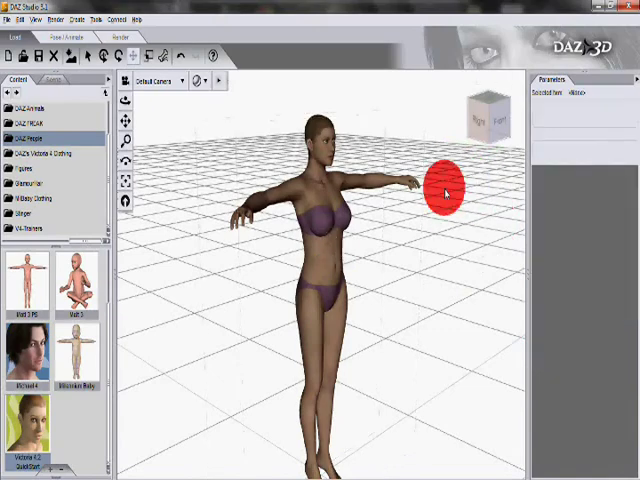
- Face the figure head-on and apply small Twist and Front-Back rotations to the head
{"action": "left_click_drag", "start_coordinate": [445, 195], "coordinate": [315, 230]}
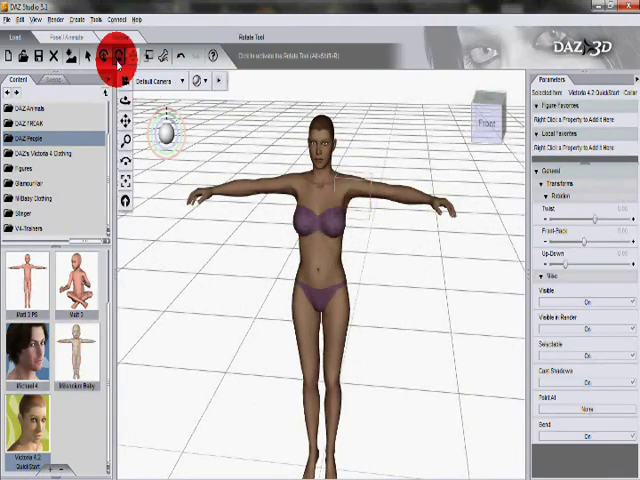
{"action": "left_click", "coordinate": [89, 55]}
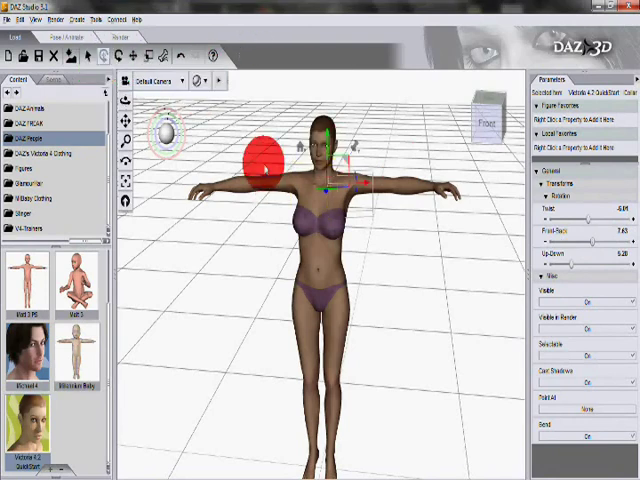
{"action": "left_click_drag", "start_coordinate": [262, 168], "coordinate": [220, 198]}
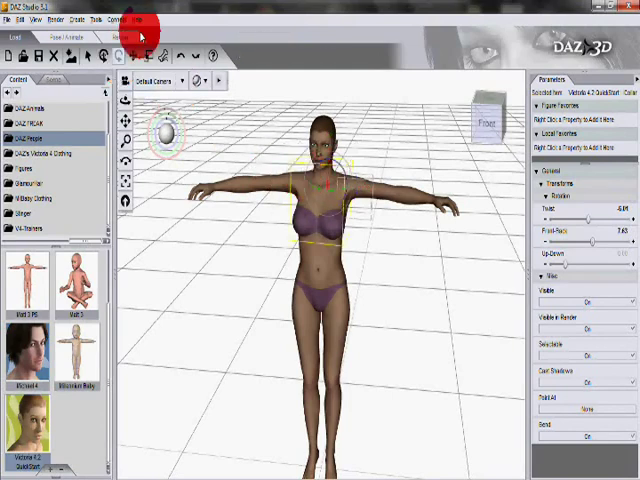
{"action": "mouse_move", "coordinate": [117, 55]}
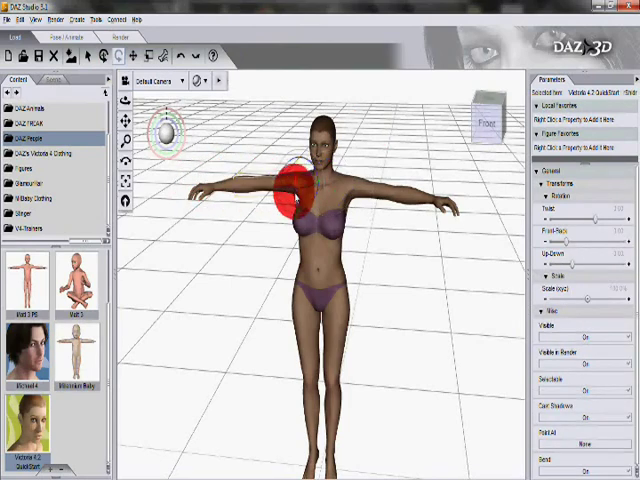
- Select the chest and rotate it so the torso bends and leans to one side
{"action": "left_click", "coordinate": [310, 195]}
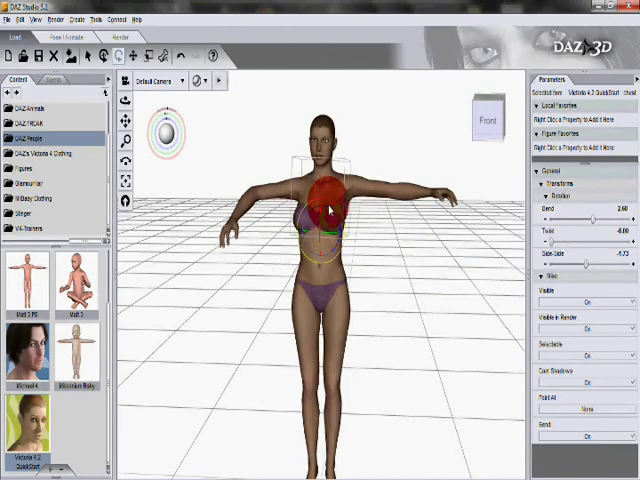
{"action": "left_click_drag", "start_coordinate": [330, 210], "coordinate": [275, 185]}
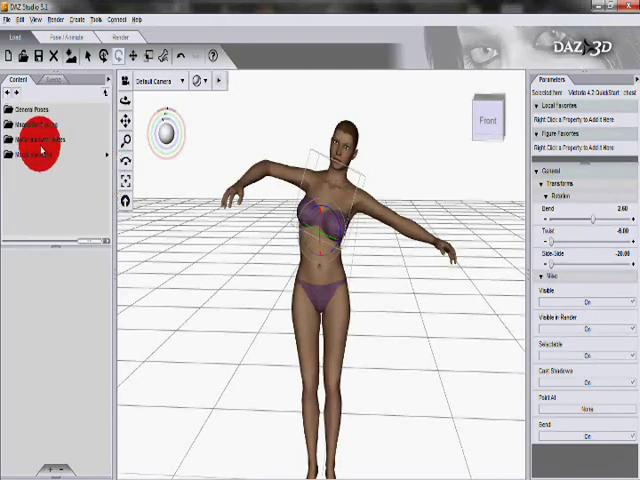
- Apply a V4 kneeling preset from General Poses and tweak the upper-body bend
{"action": "left_click", "coordinate": [38, 108]}
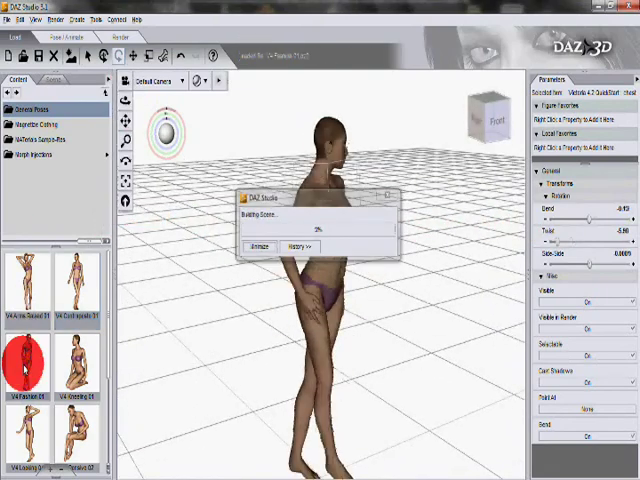
{"action": "left_click", "coordinate": [77, 370]}
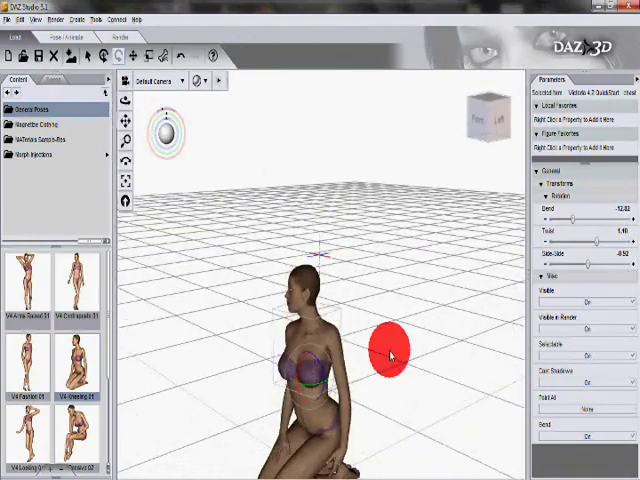
{"action": "left_click_drag", "start_coordinate": [393, 357], "coordinate": [222, 385]}
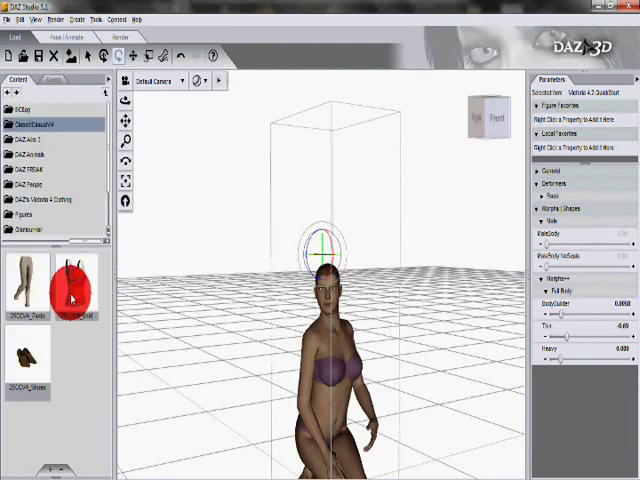
- Put the 25CCV4 Shirt from ClassicCasualV4 on the kneeling figure and select its chest
{"action": "double_click", "coordinate": [75, 285]}
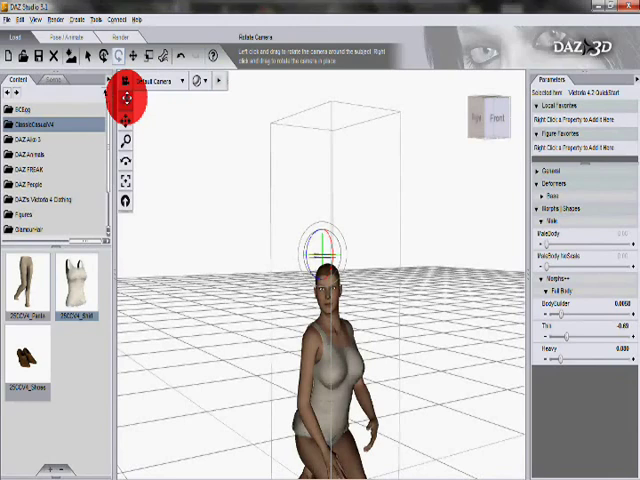
{"action": "left_click", "coordinate": [290, 295]}
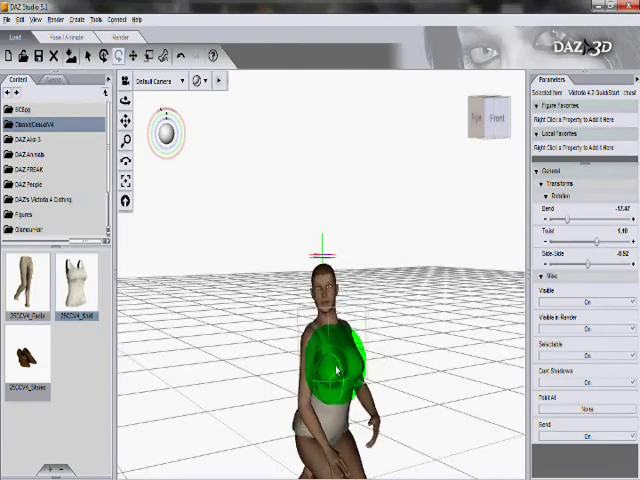
{"action": "double_click", "coordinate": [30, 290]}
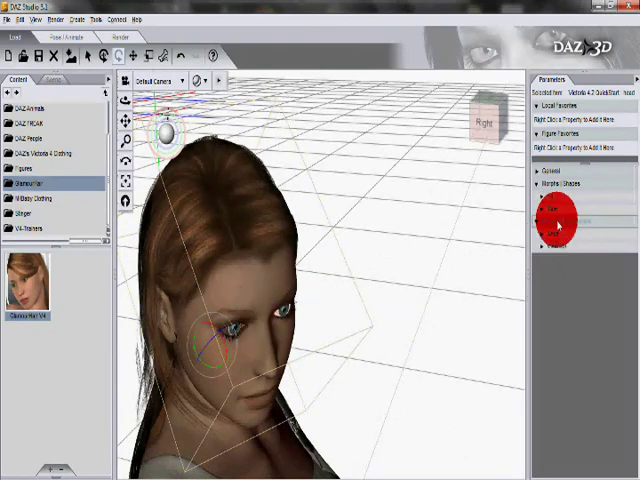
- Expand Morphs/Expressions and move the BrowUp-Down dial to change the brows
{"action": "left_click", "coordinate": [545, 233]}
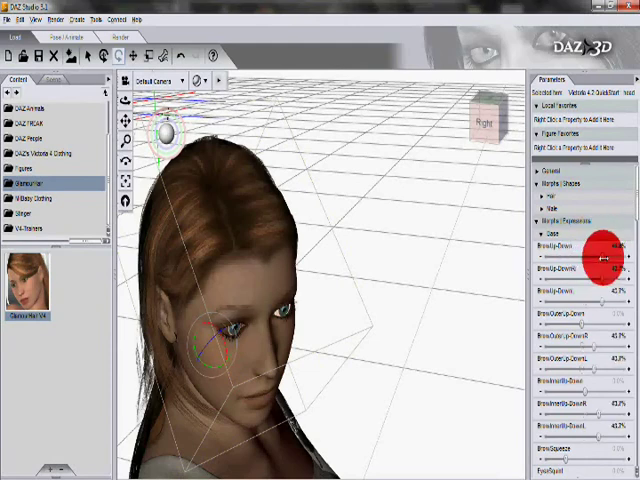
{"action": "left_click_drag", "start_coordinate": [600, 260], "coordinate": [600, 320]}
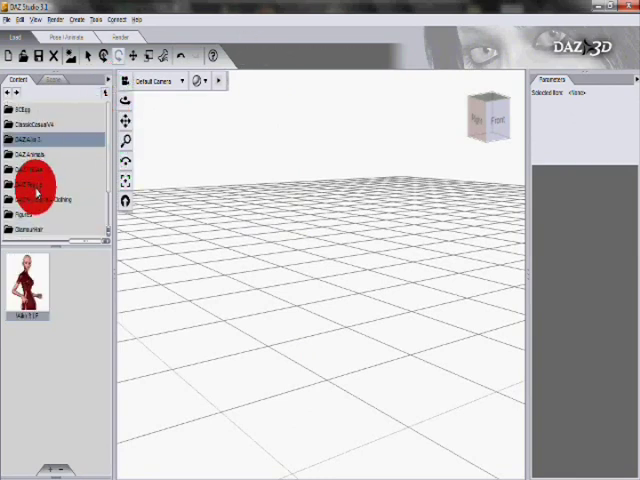
- Load Michael 4 from DAZ People and pose him standing with fists raised
{"action": "left_click", "coordinate": [33, 185]}
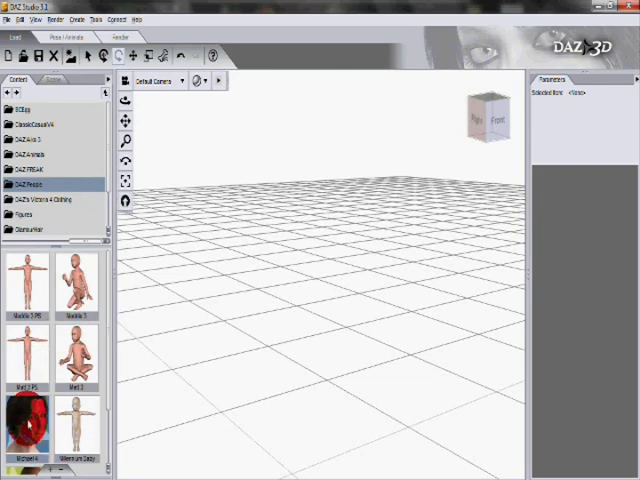
{"action": "double_click", "coordinate": [33, 418]}
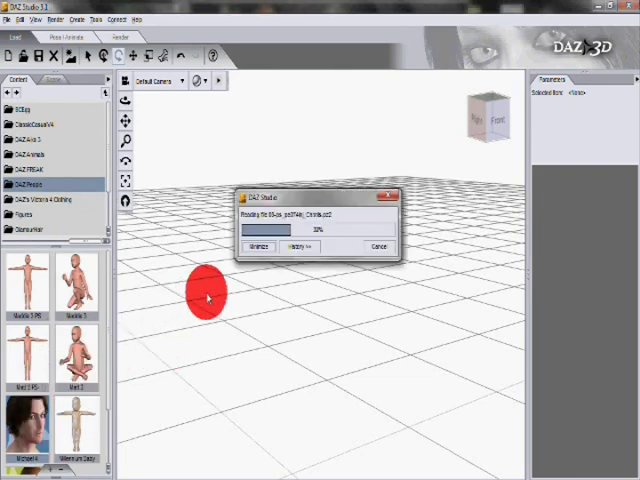
{"action": "left_click_drag", "start_coordinate": [205, 295], "coordinate": [105, 140]}
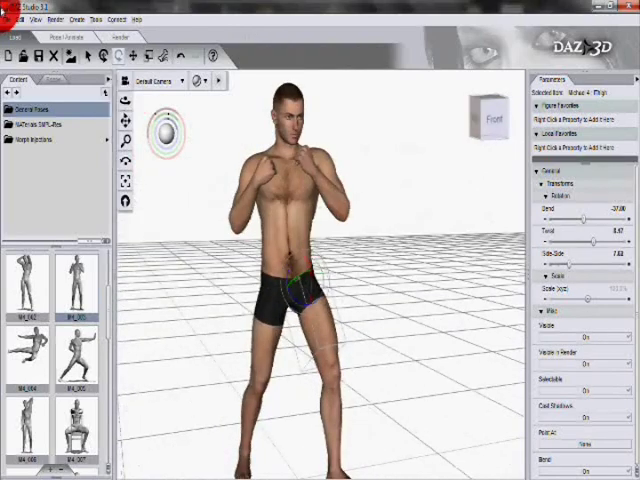
- Export via File > Export as Wavefront Object (*.obj) named 'test' and save
{"action": "left_click", "coordinate": [9, 19]}
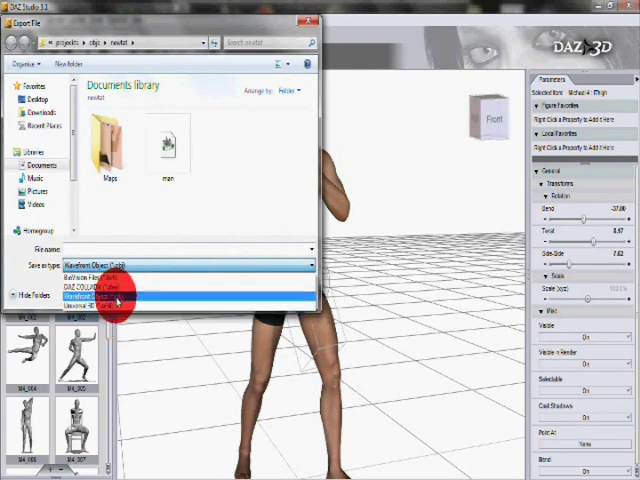
{"action": "left_click", "coordinate": [115, 299]}
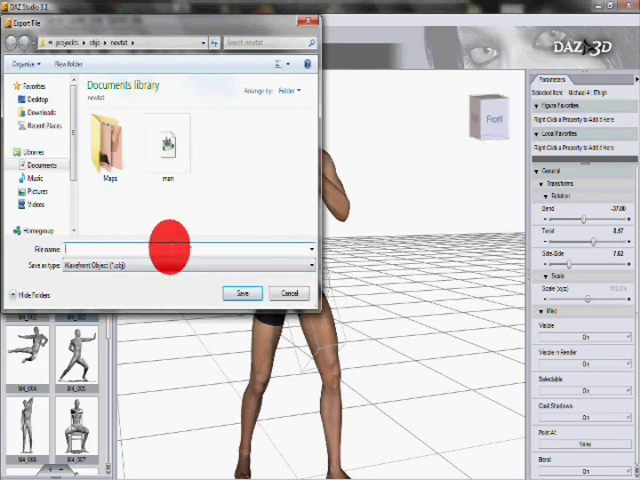
{"action": "type", "text": "test"}
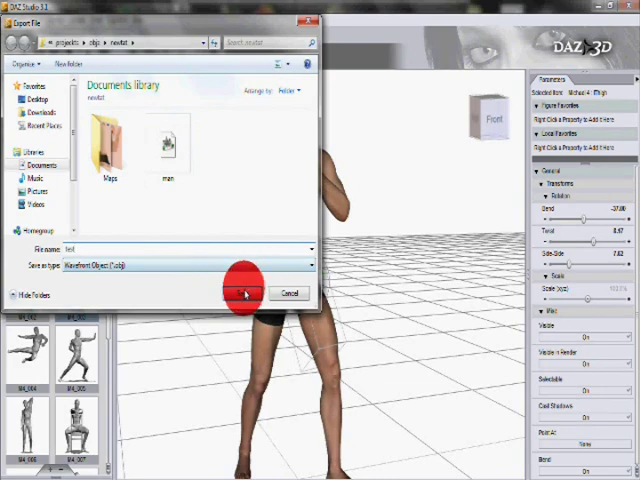
{"action": "left_click", "coordinate": [243, 293]}
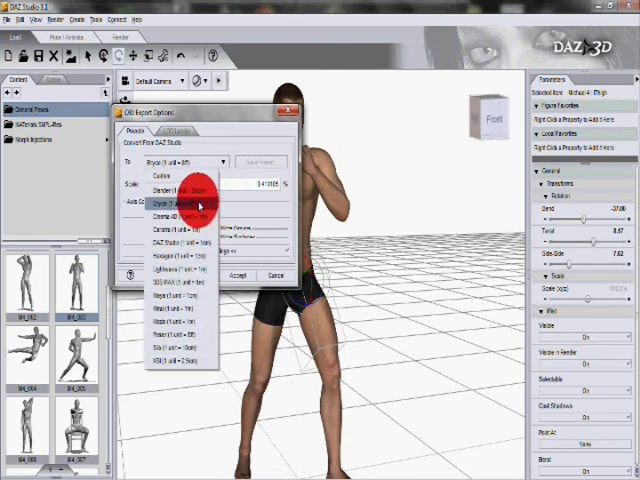
- Choose the Bryce preset in OBJ Export Options and check the export scale
{"action": "left_click", "coordinate": [188, 202]}
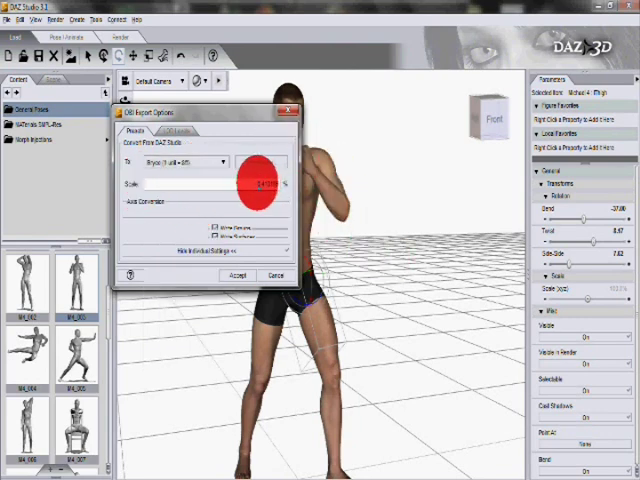
{"action": "left_click", "coordinate": [180, 162]}
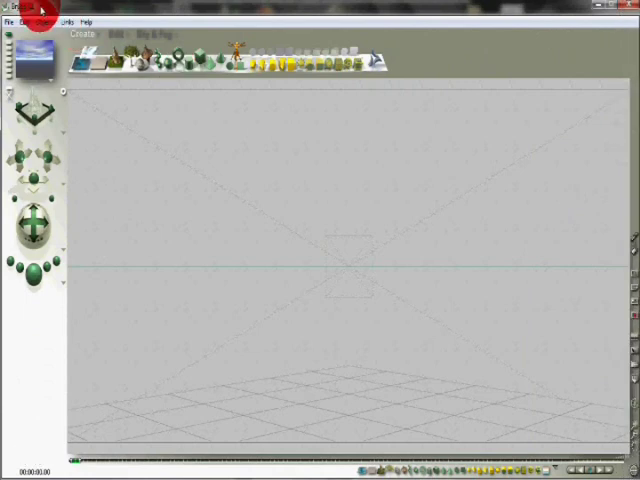
- Start Import Object from Bryce's File menu to reach the file chooser for the test OBJ
{"action": "left_click", "coordinate": [95, 160]}
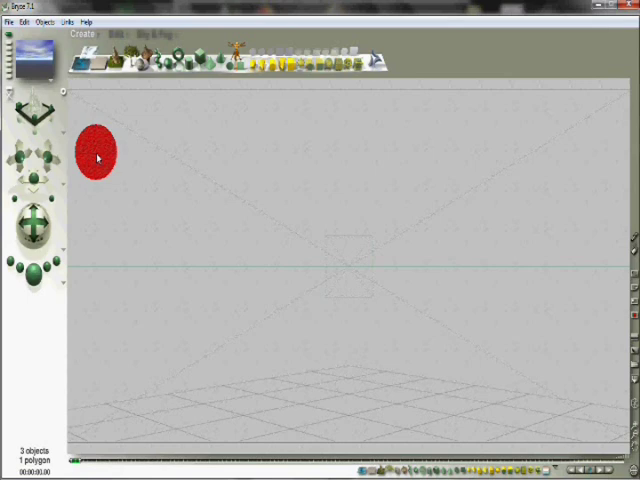
{"action": "left_click_drag", "start_coordinate": [98, 158], "coordinate": [113, 145]}
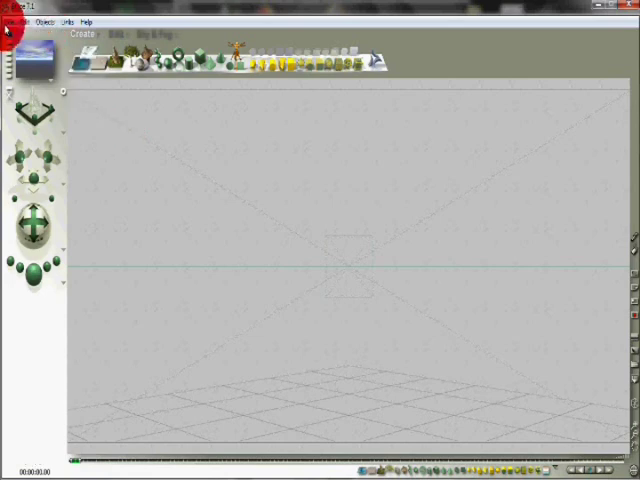
{"action": "left_click", "coordinate": [9, 22]}
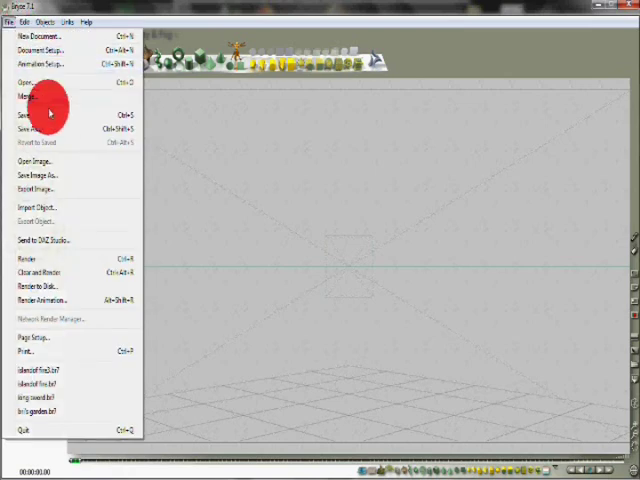
{"action": "mouse_move", "coordinate": [45, 207]}
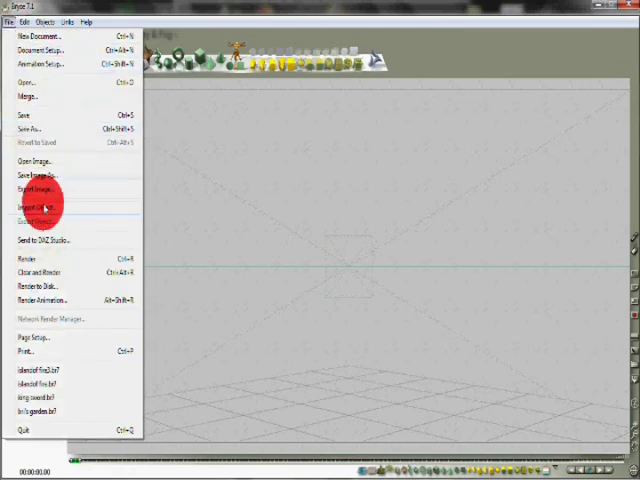
{"action": "left_click", "coordinate": [40, 206]}
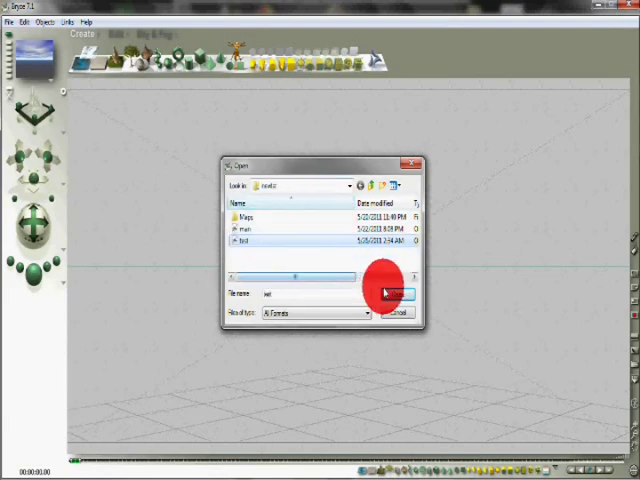
- Load the exported test OBJ and choose Obj group as the grouping mode in OBJ Import
{"action": "left_click", "coordinate": [397, 291]}
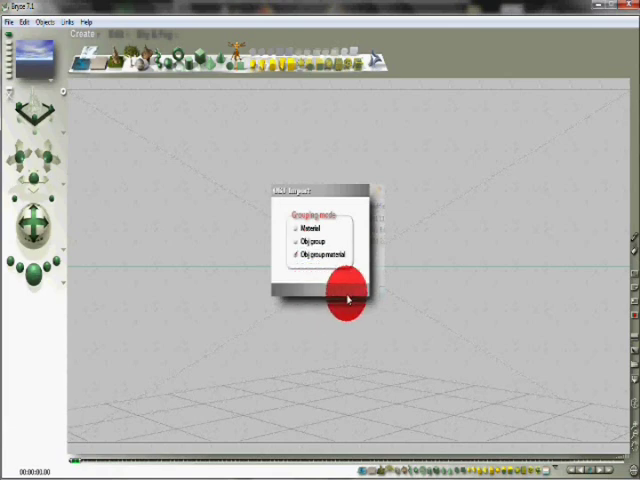
{"action": "left_click", "coordinate": [300, 247]}
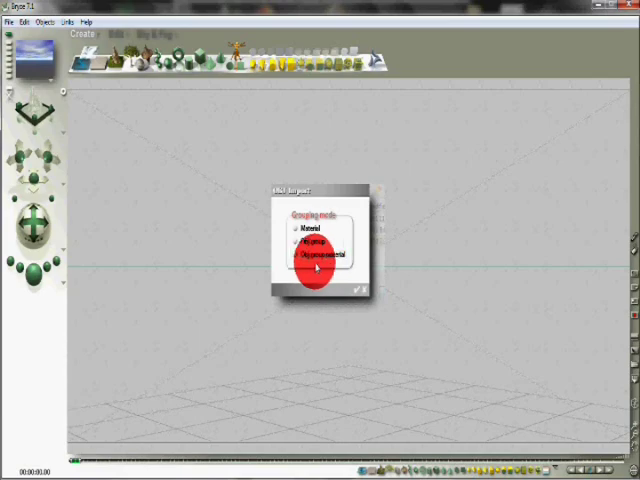